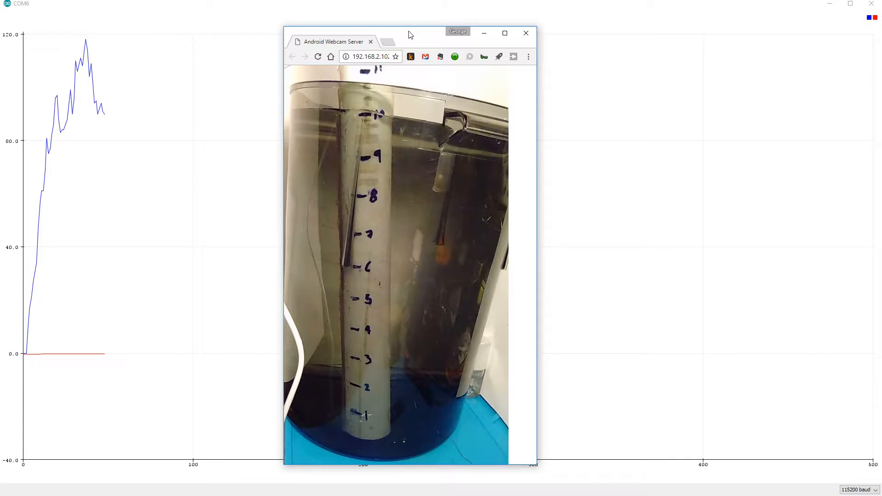
Step: Move the webcam window off the plotted line to the right side of the plotter
left_click_drag(409, 32, 599, 50)
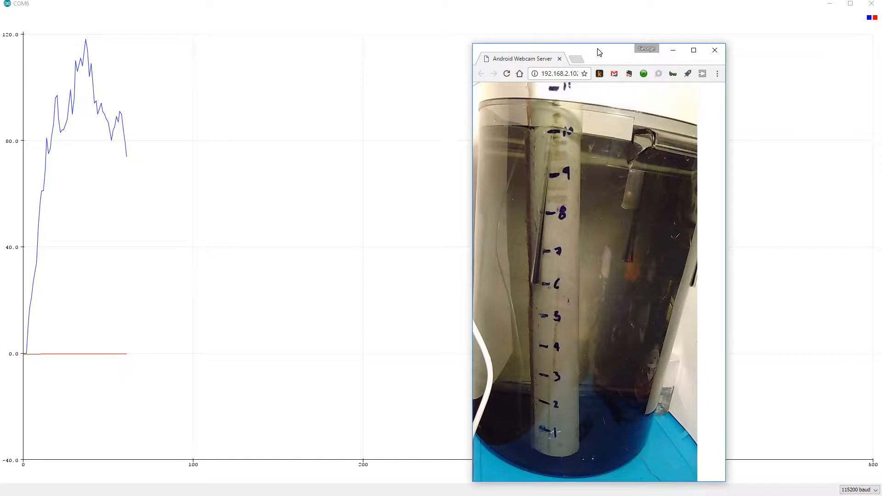
left_click_drag(599, 50, 646, 45)
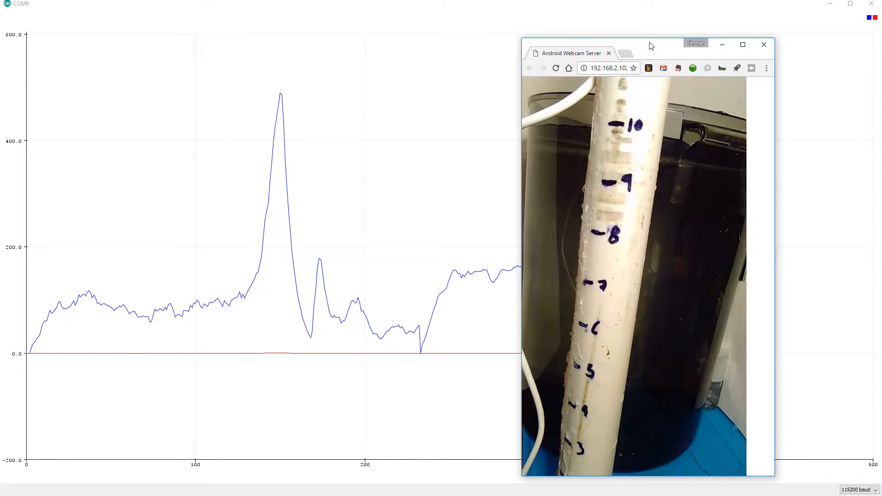
Step: Move the webcam window to the left edge so the newest readings stay visible
left_click_drag(649, 45, 756, 33)
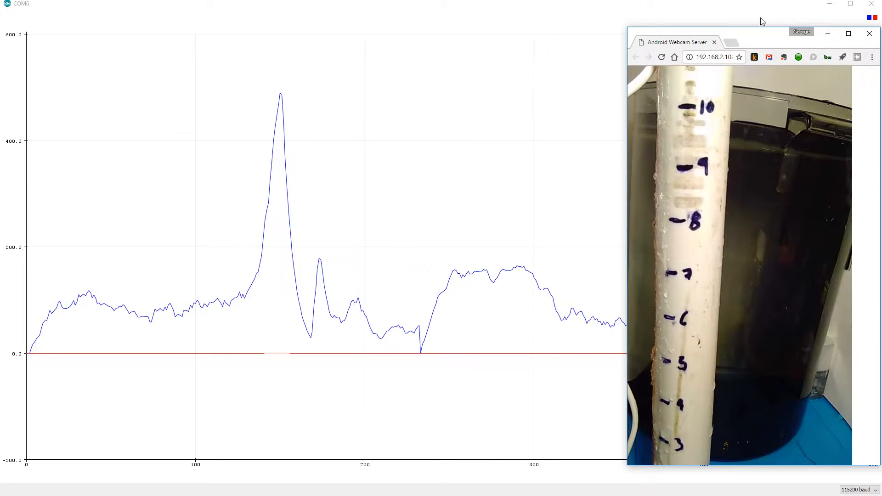
left_click_drag(764, 32, 494, 23)
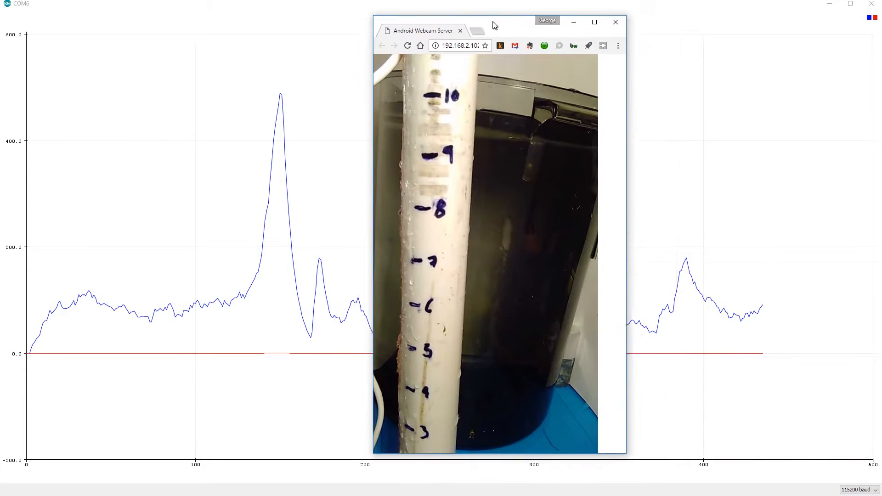
left_click_drag(495, 23, 371, 23)
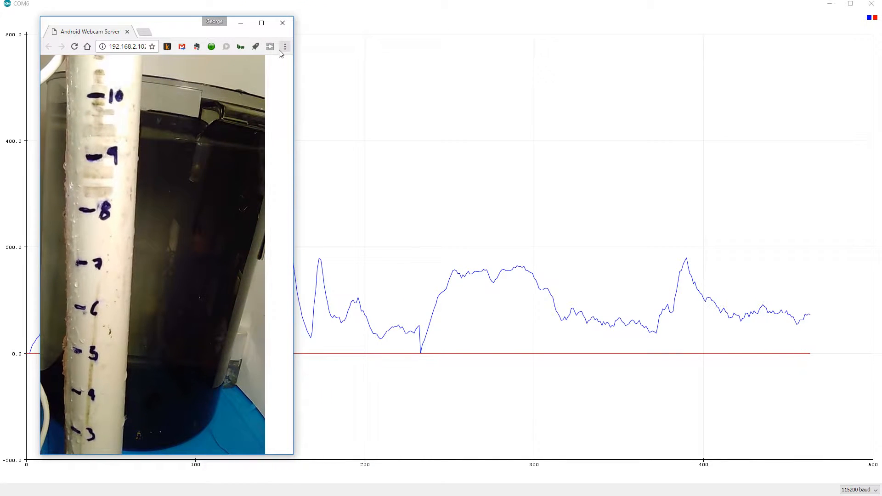
mouse_move(284, 46)
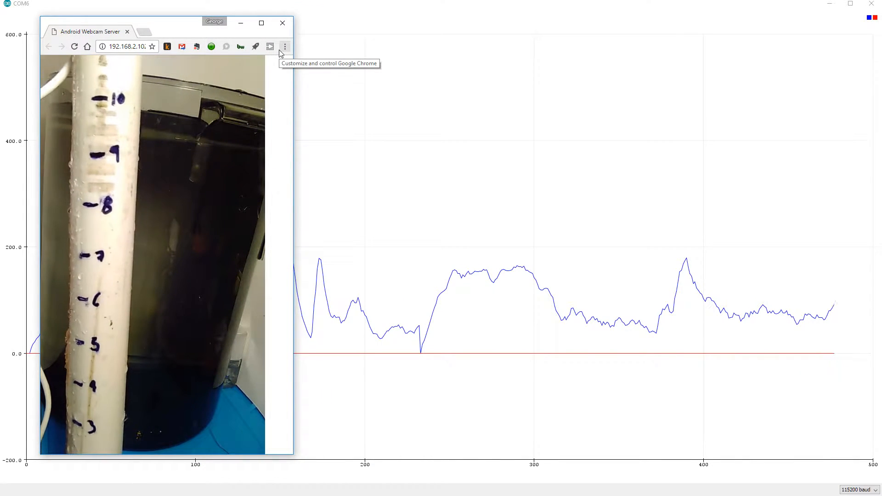